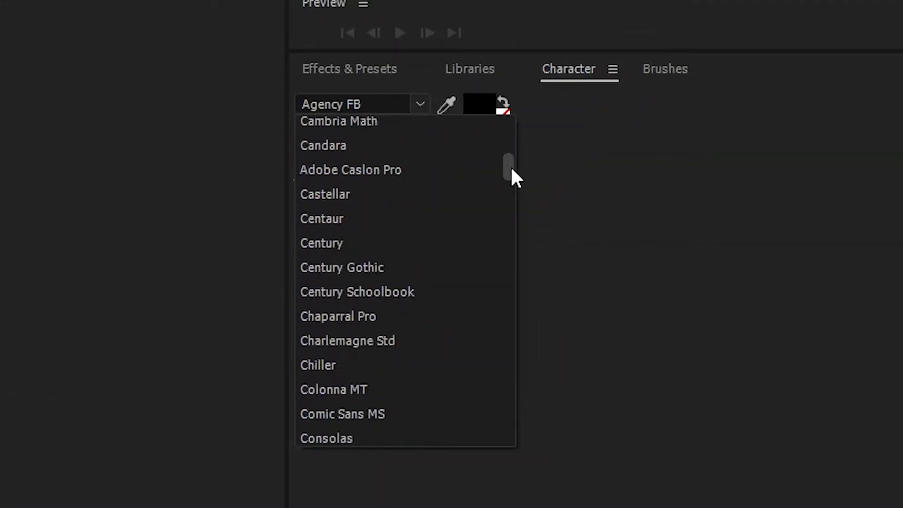
Preview the BebasNeue Bold file from the desktop in Font Viewer and install it
scroll("down", 3)
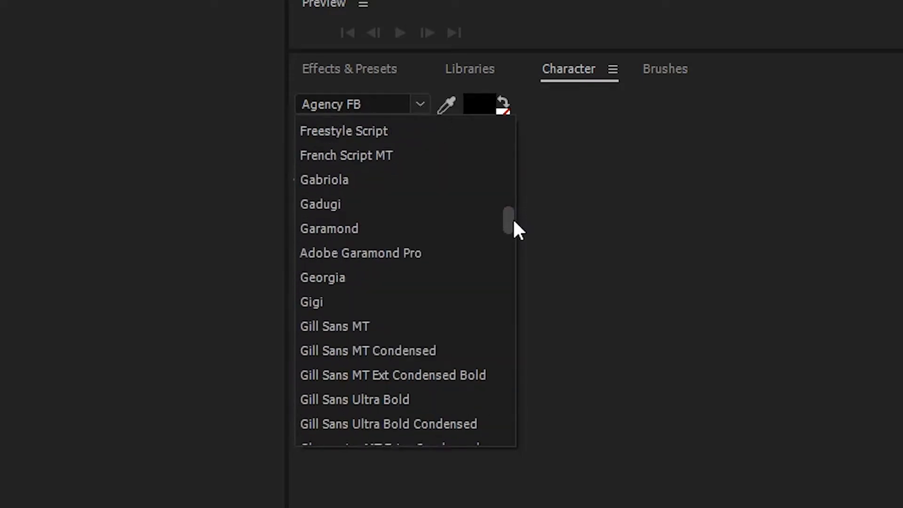
scroll("down", 3)
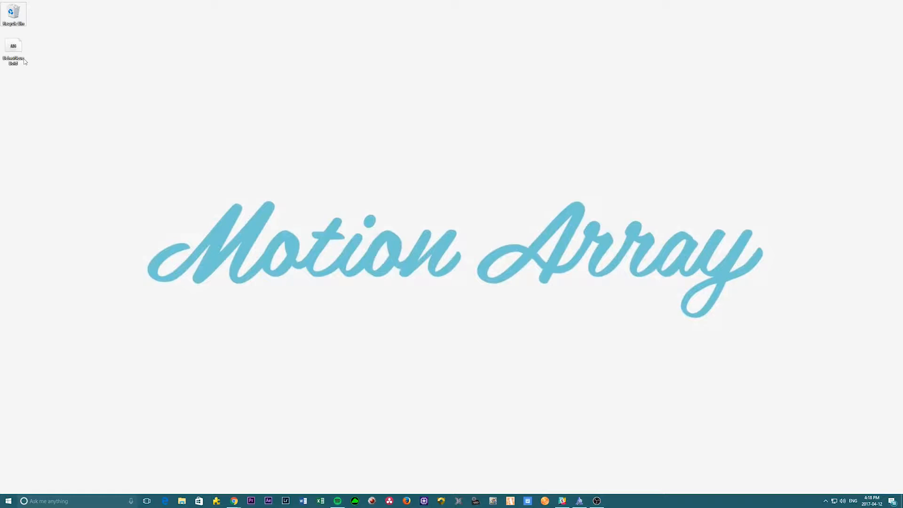
double_click(14, 47)
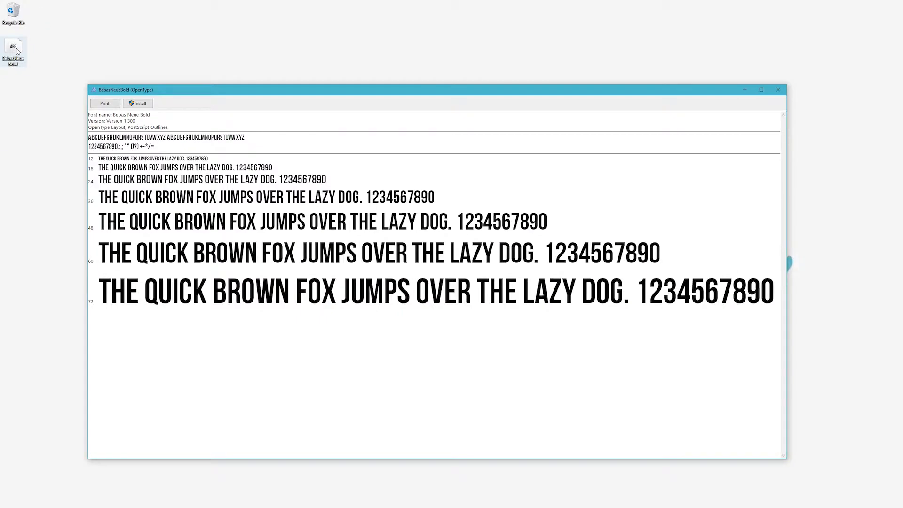
mouse_move(404, 369)
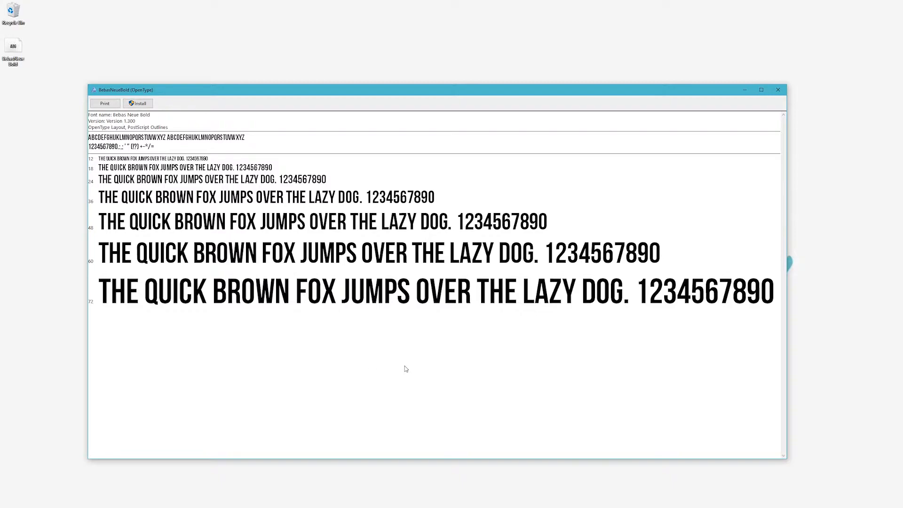
mouse_move(316, 252)
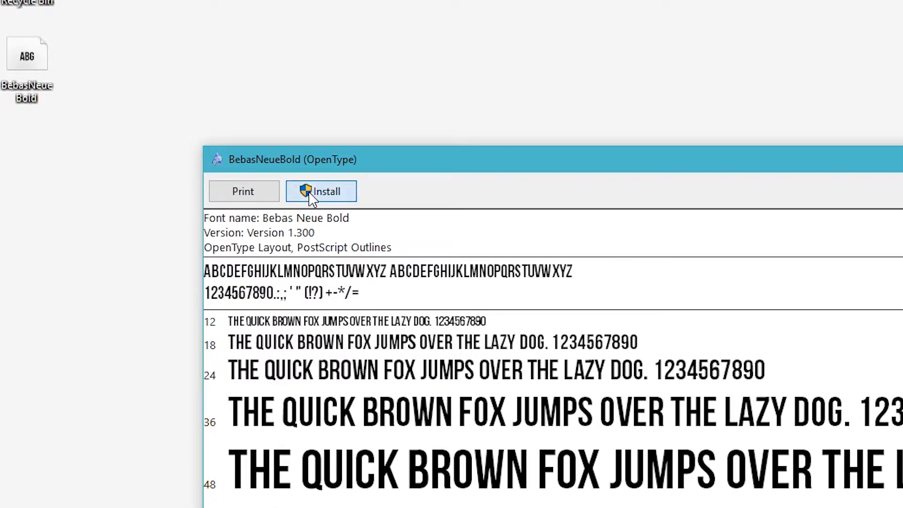
left_click(321, 191)
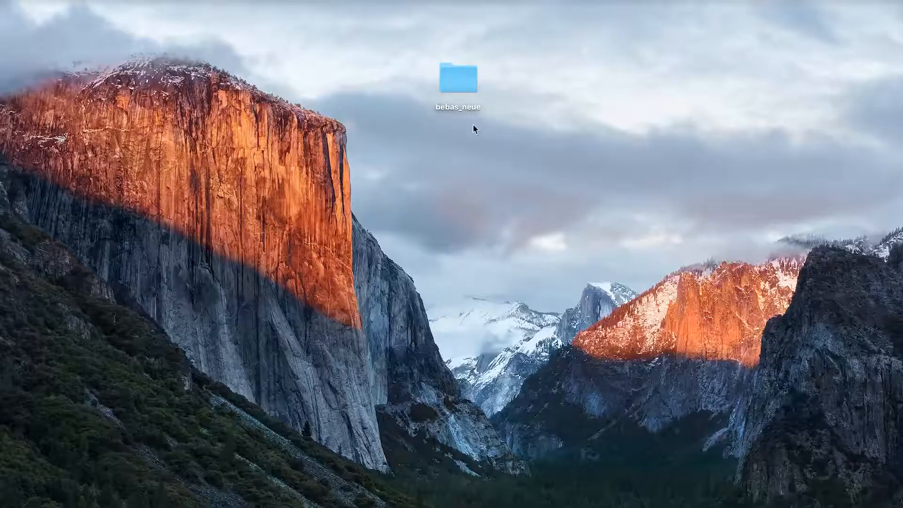
double_click(458, 75)
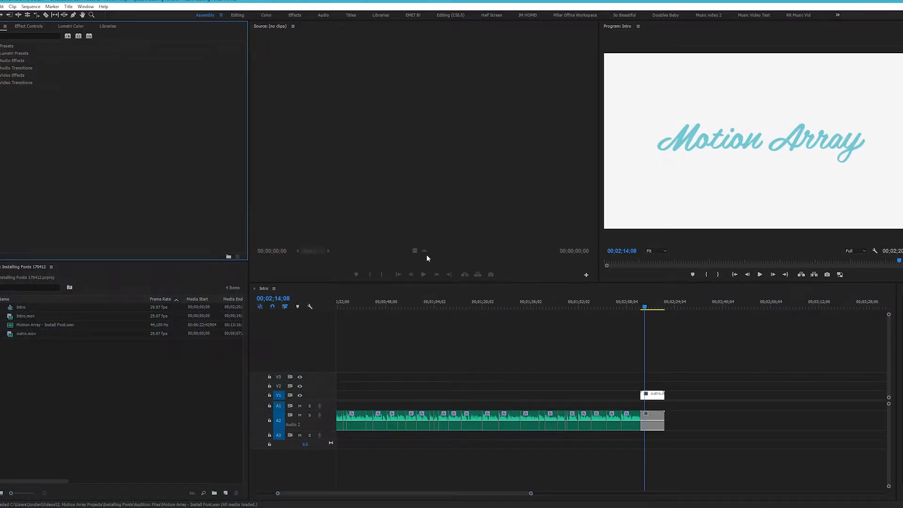
left_click(84, 92)
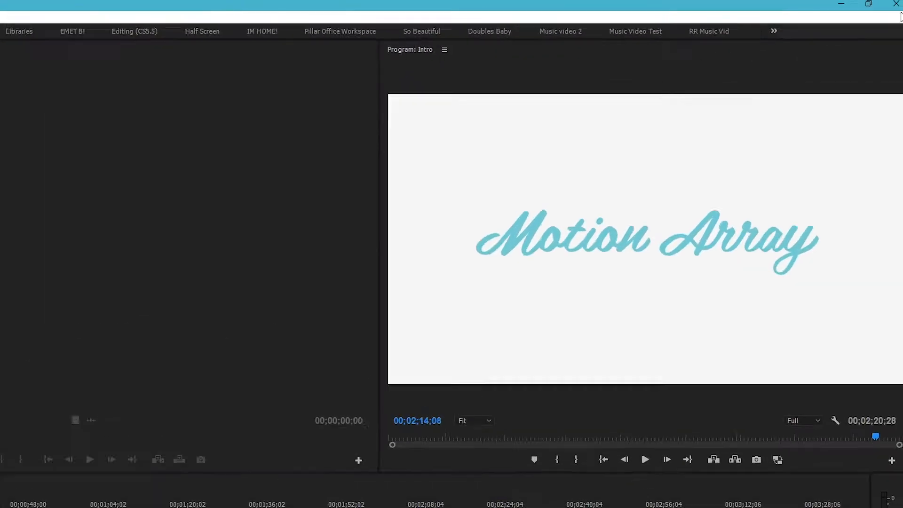
left_click(269, 99)
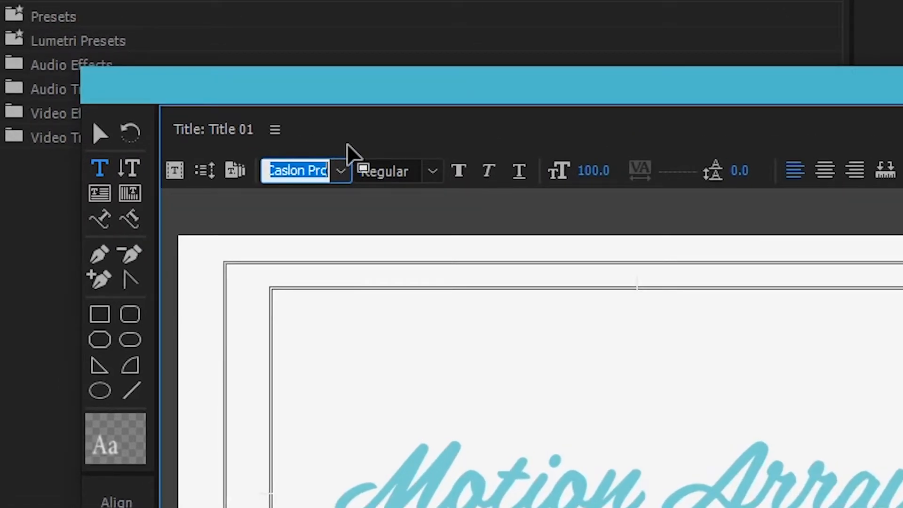
Enter 'Bebas Neu' in the Legacy Title font family field to pick Bebas Neue
type("Bebas Neu")
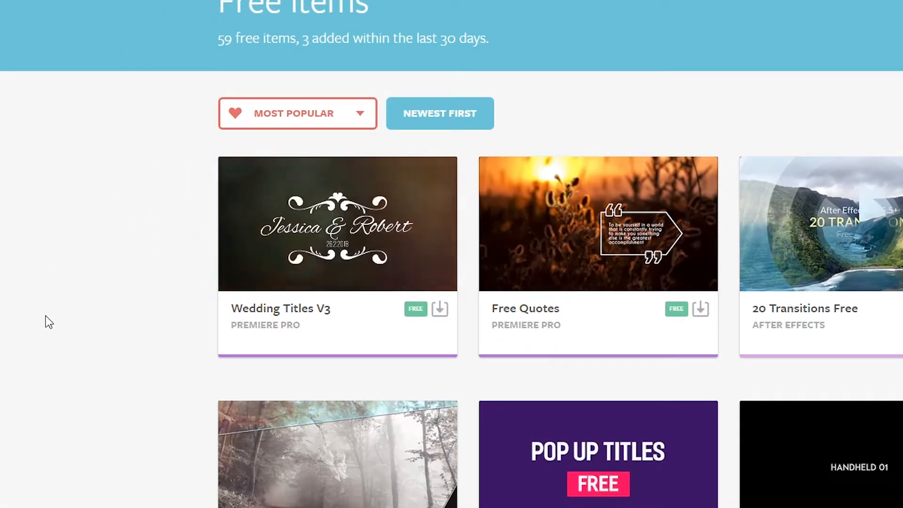
Browse the Motion Array Free Items listing with Wedding Titles V3 and Free Quotes
scroll("down", 3)
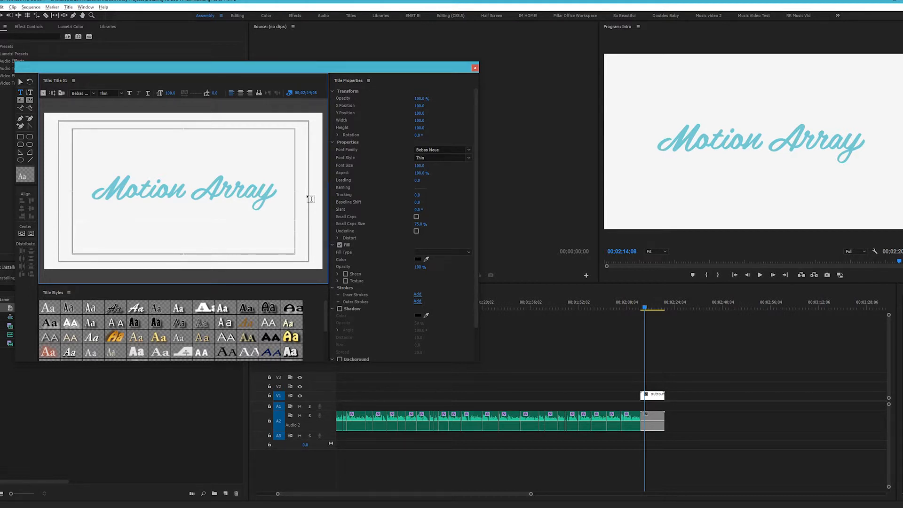
left_click(474, 67)
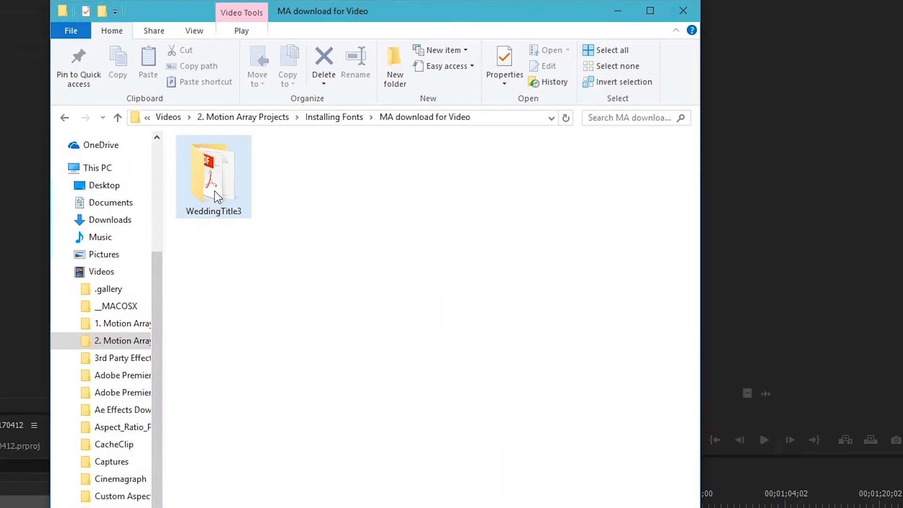
View the Font note inside WeddingTitle3 and select its dafont Bebas Neue link
double_click(213, 173)
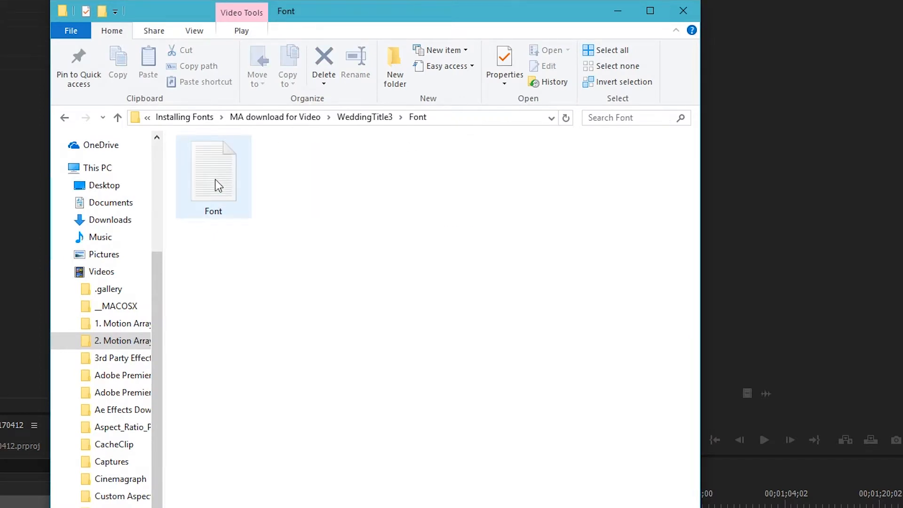
double_click(212, 174)
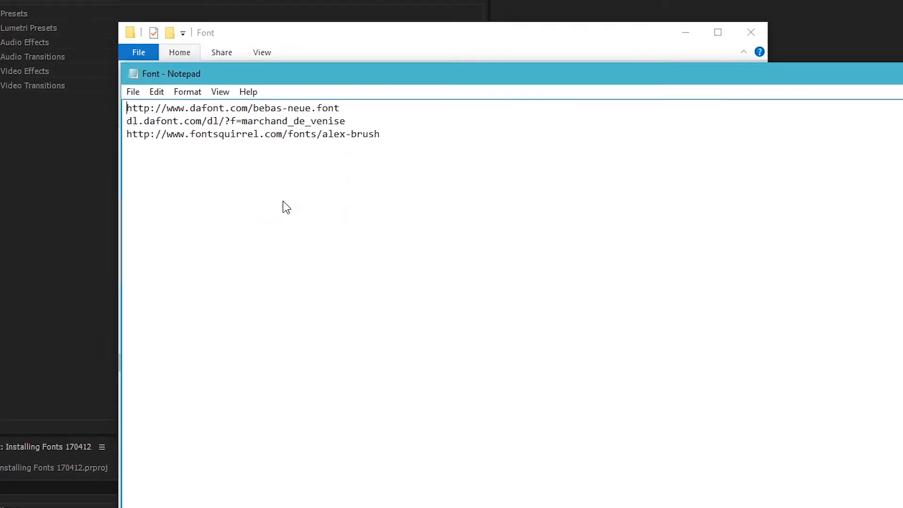
triple_click(232, 107)
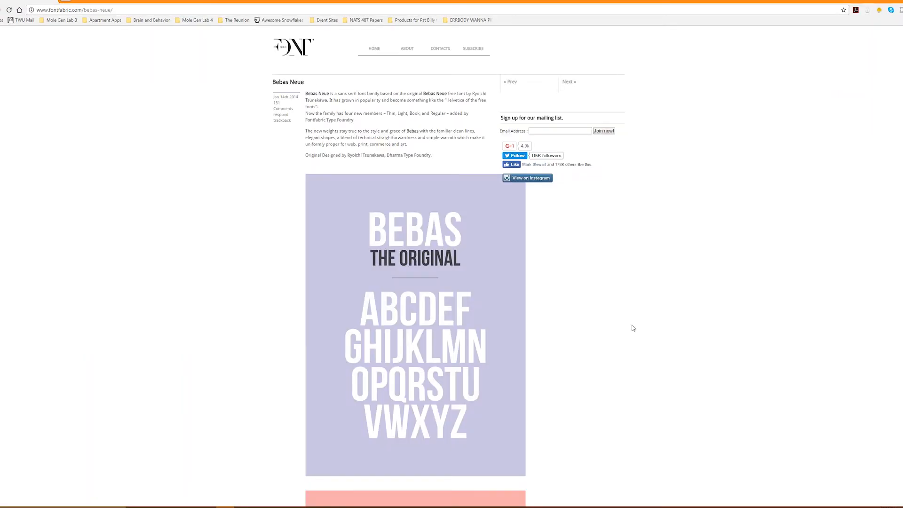
Scroll the Fontfabric Bebas Neue page down to its green Download button
scroll("down", 3)
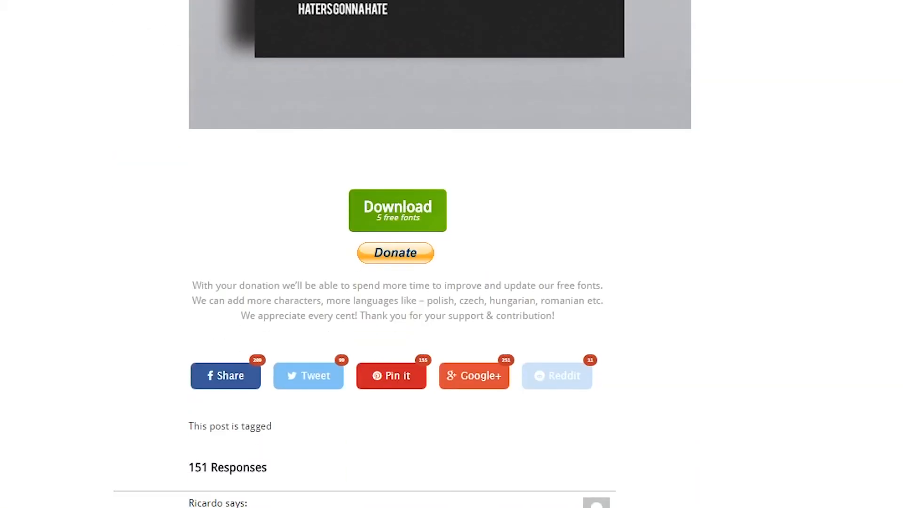